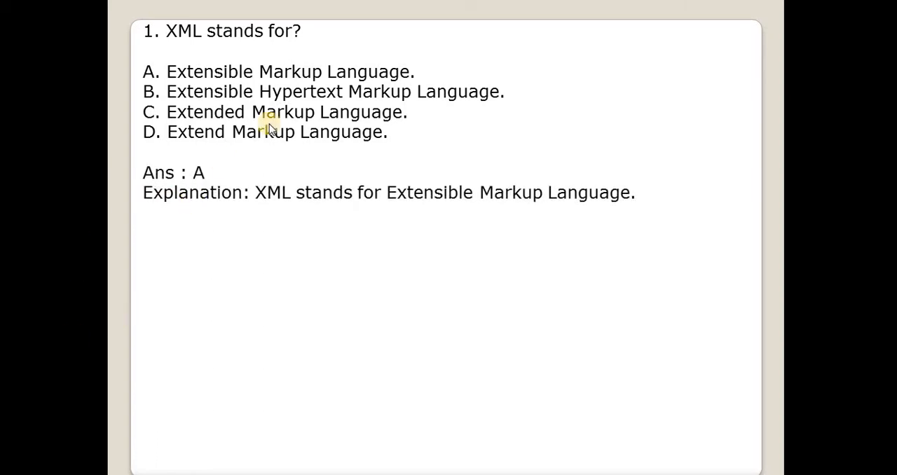
pyautogui.moveTo(321, 219)
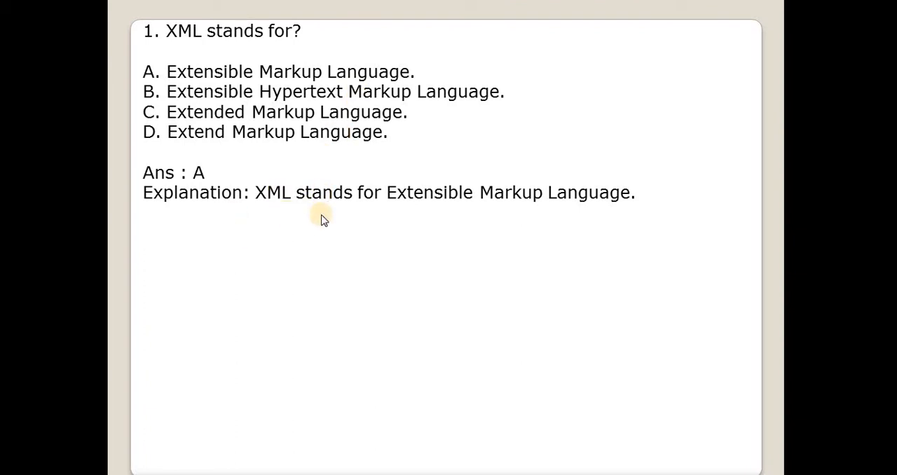
pyautogui.moveTo(555, 216)
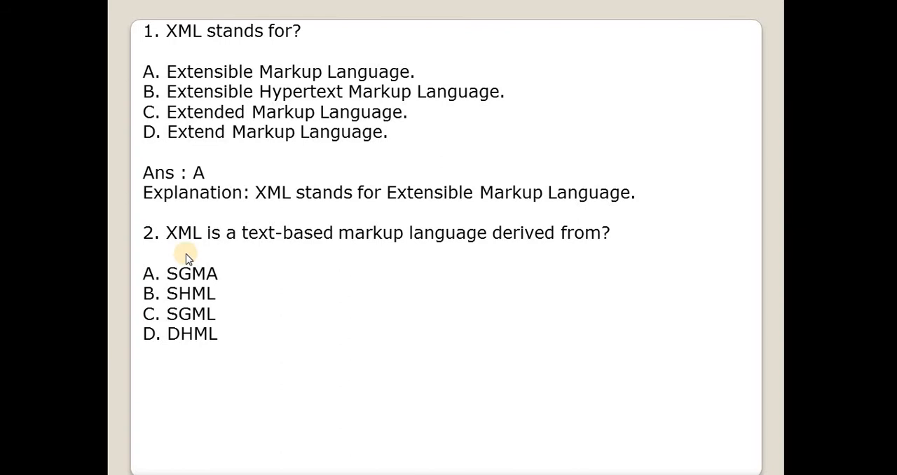
pyautogui.moveTo(417, 269)
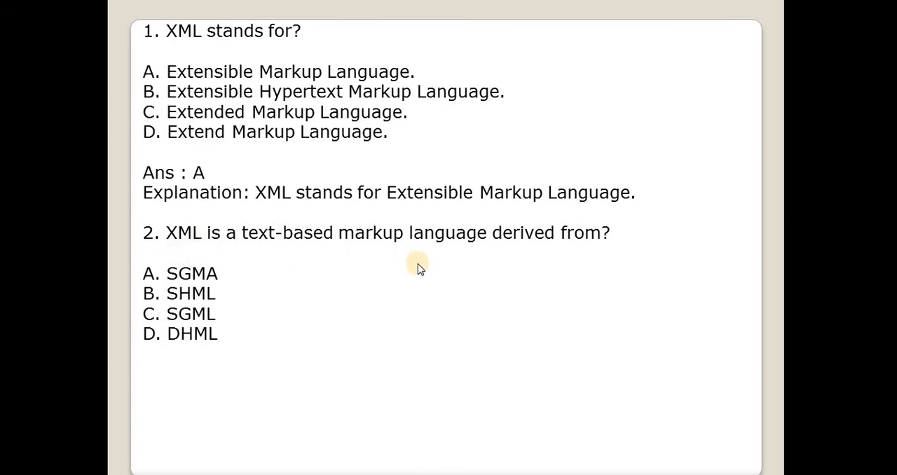
pyautogui.moveTo(516, 300)
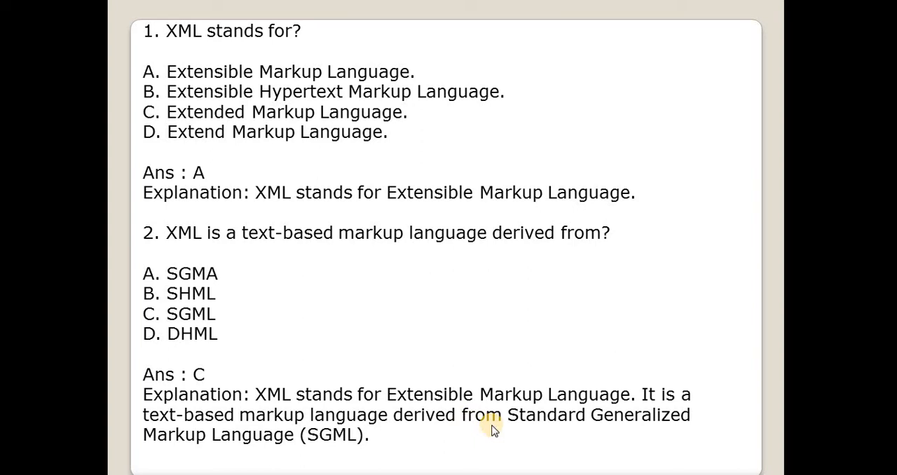
pyautogui.moveTo(572, 435)
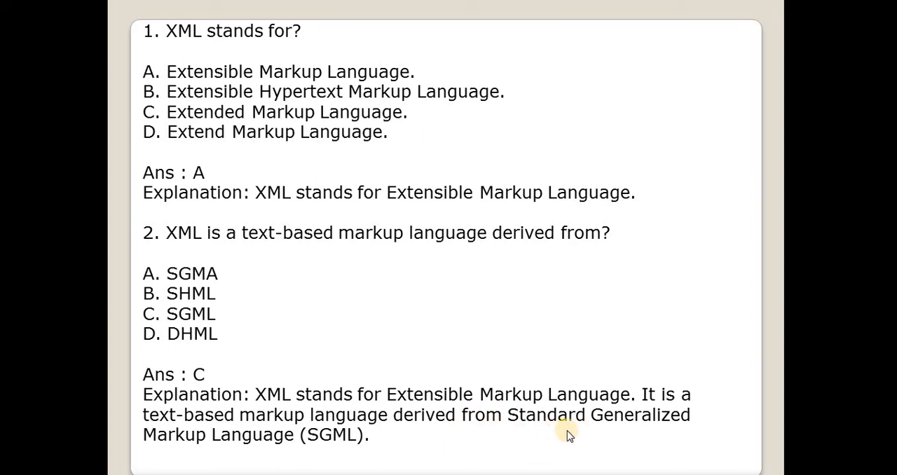
pyautogui.moveTo(291, 463)
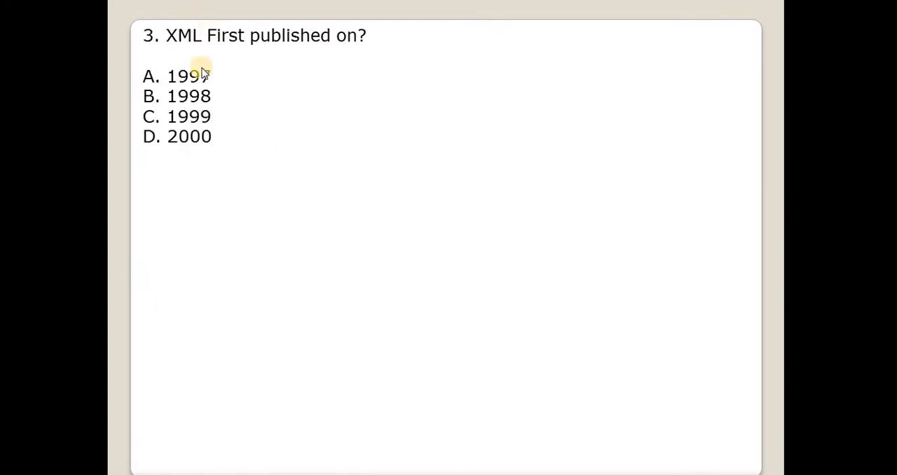
pyautogui.moveTo(278, 136)
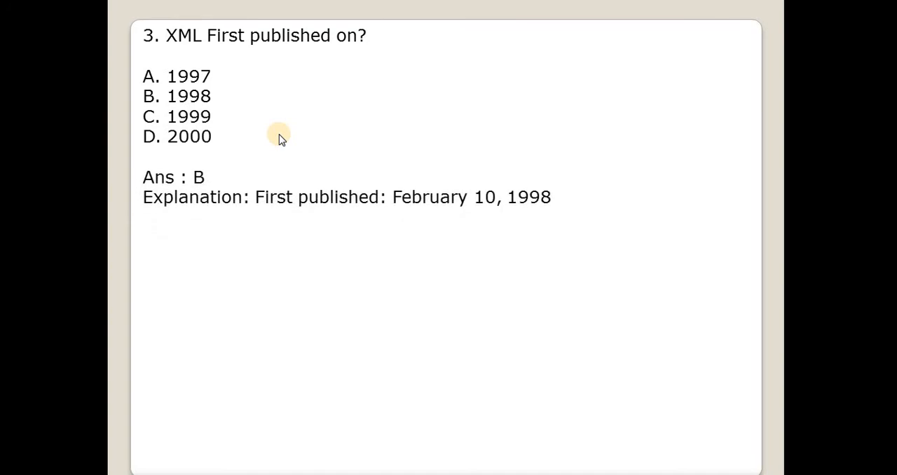
pyautogui.moveTo(455, 225)
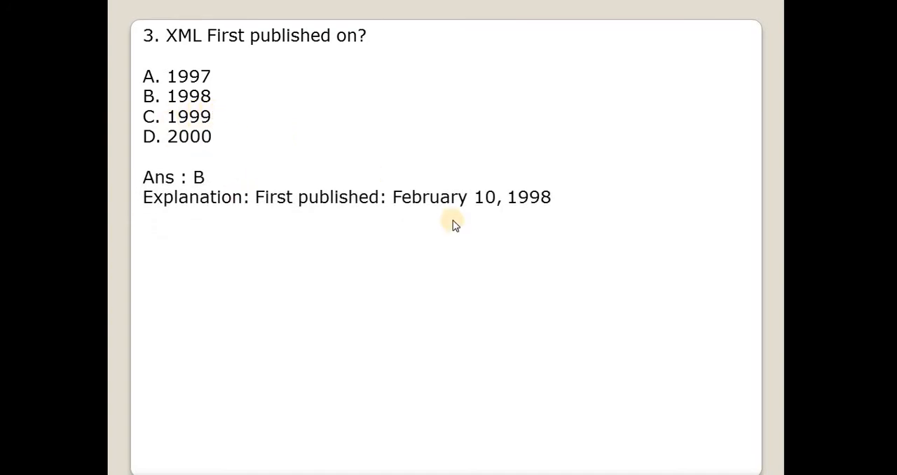
pyautogui.moveTo(432, 244)
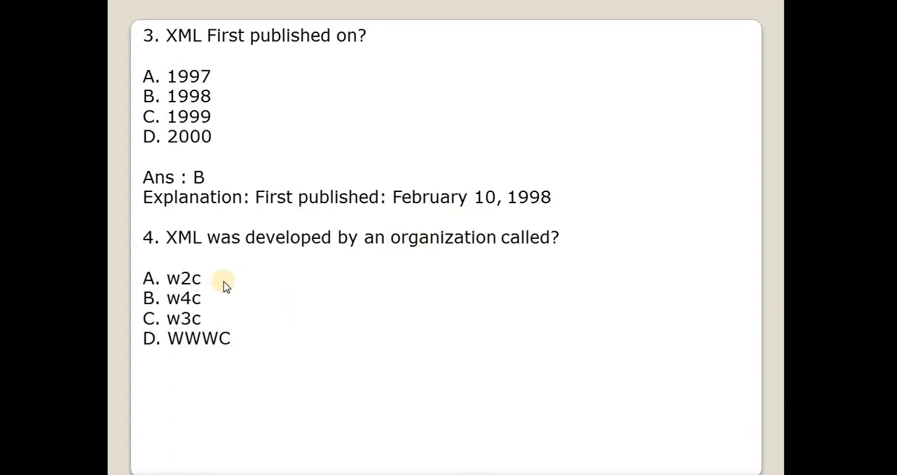
pyautogui.moveTo(488, 306)
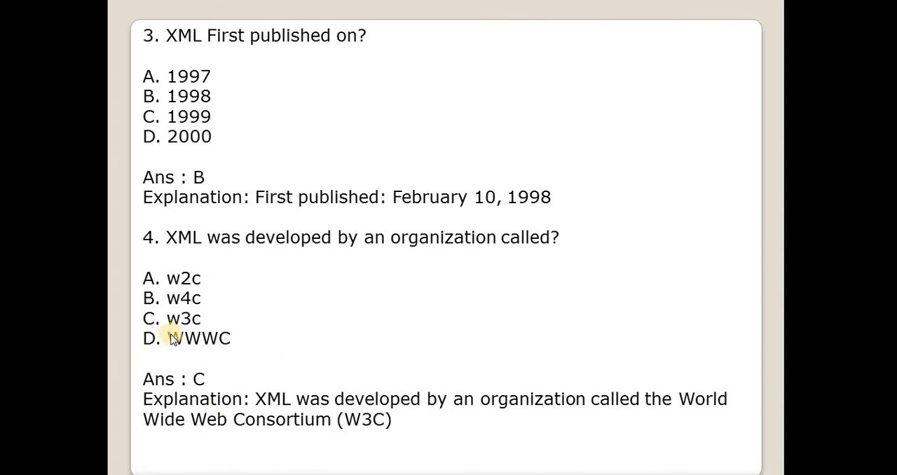
pyautogui.moveTo(197, 371)
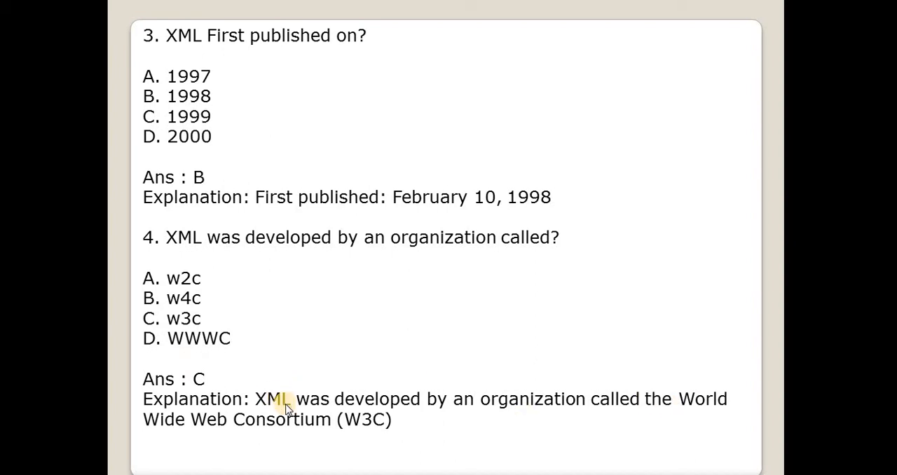
pyautogui.moveTo(305, 452)
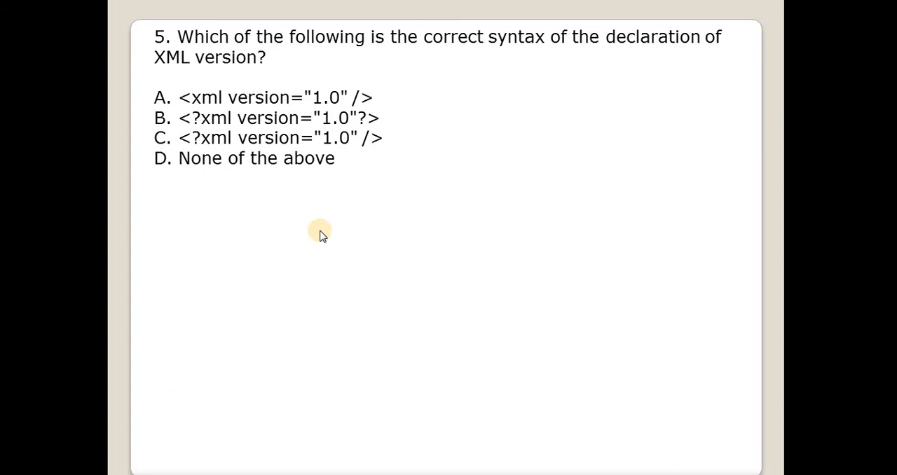
pyautogui.moveTo(483, 89)
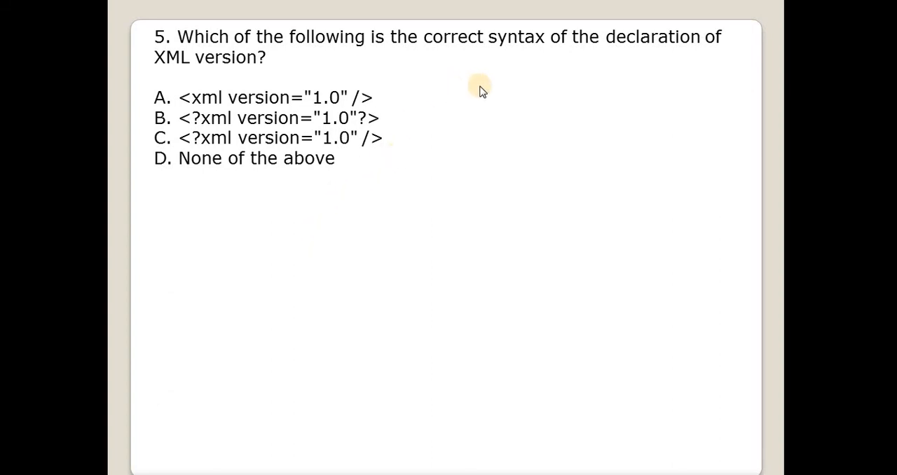
pyautogui.moveTo(603, 98)
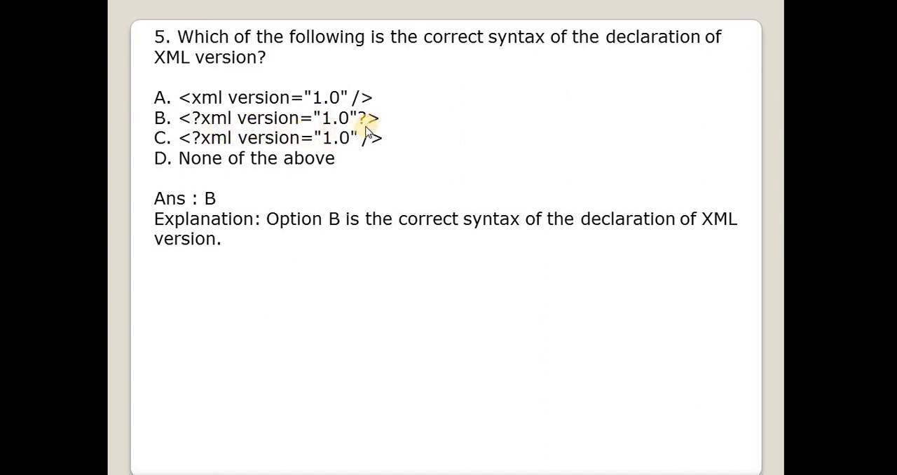
pyautogui.moveTo(373, 143)
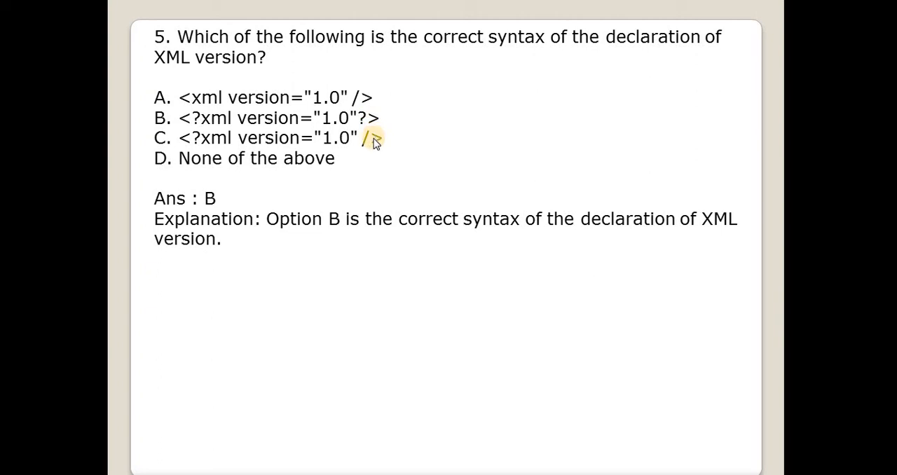
pyautogui.moveTo(208, 125)
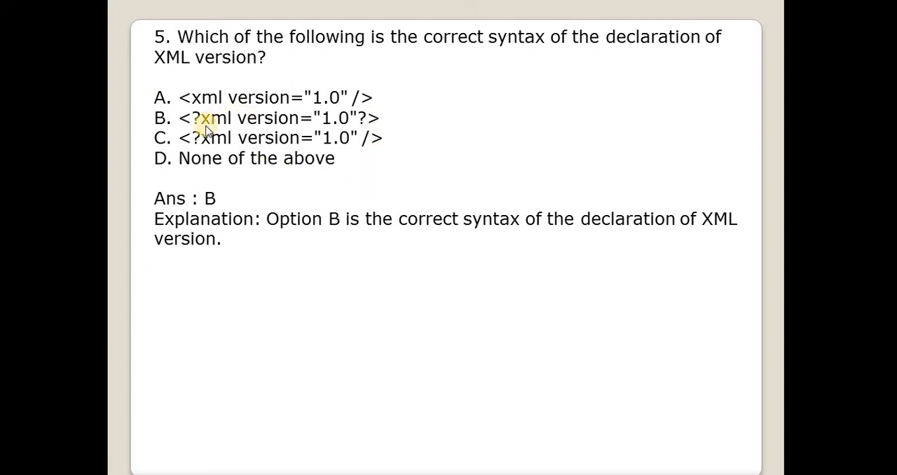
pyautogui.moveTo(264, 133)
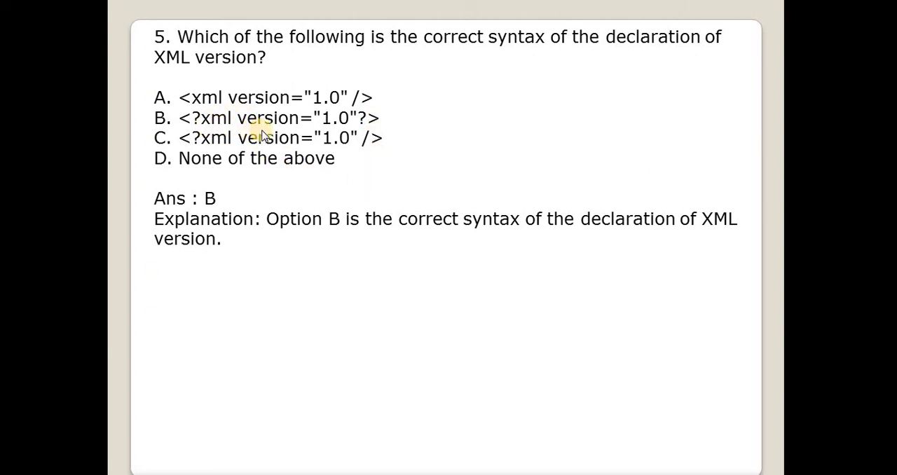
pyautogui.moveTo(404, 149)
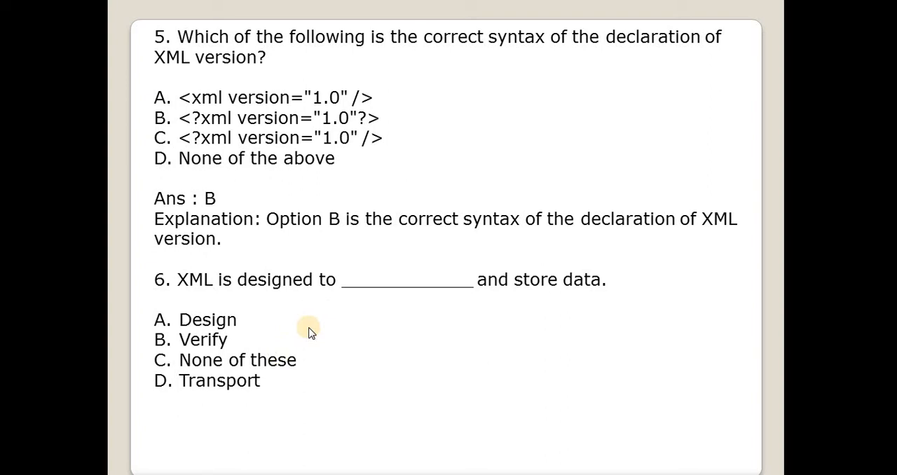
pyautogui.moveTo(442, 311)
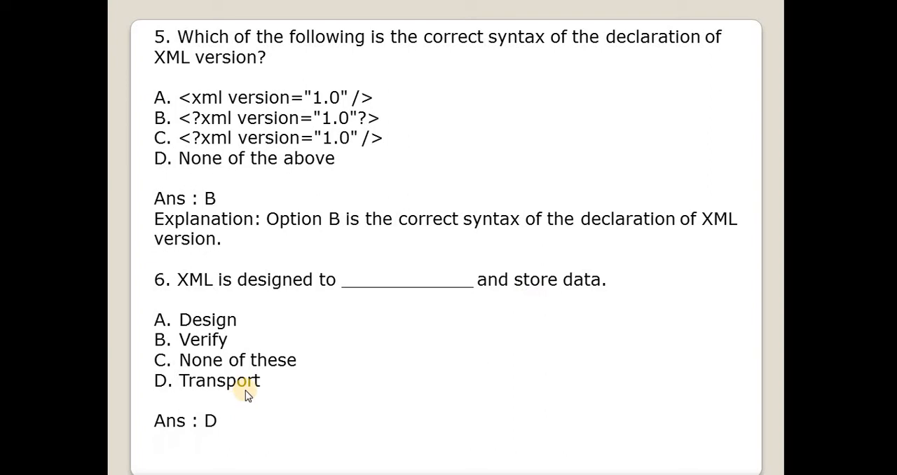
pyautogui.moveTo(216, 399)
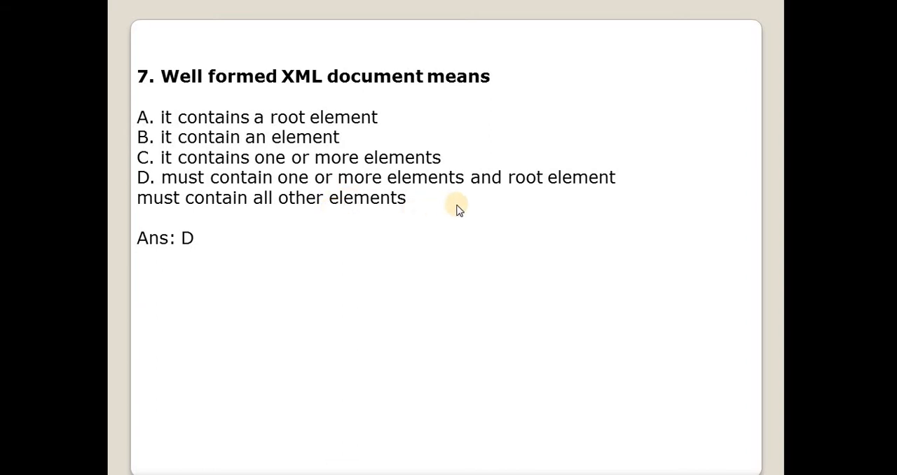
pyautogui.moveTo(323, 241)
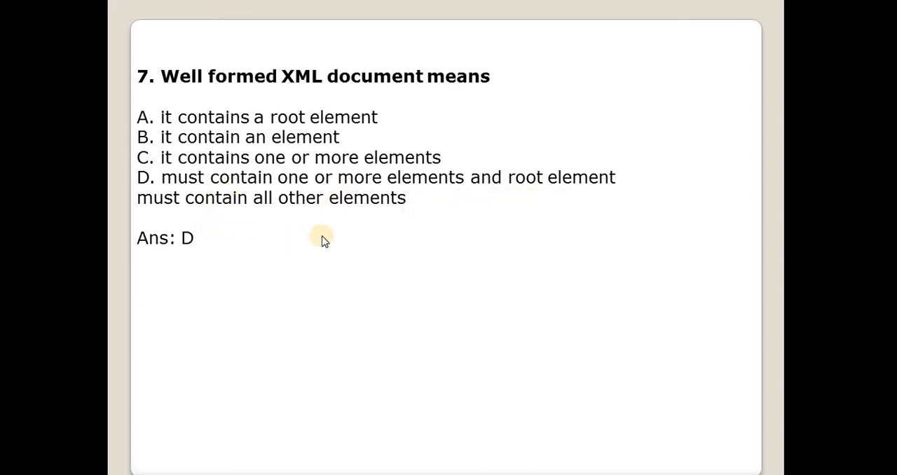
pyautogui.moveTo(412, 250)
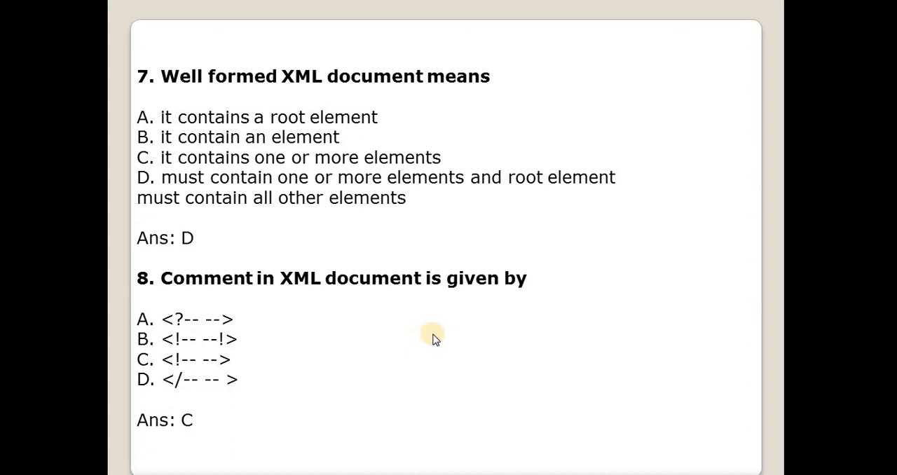
pyautogui.moveTo(188, 378)
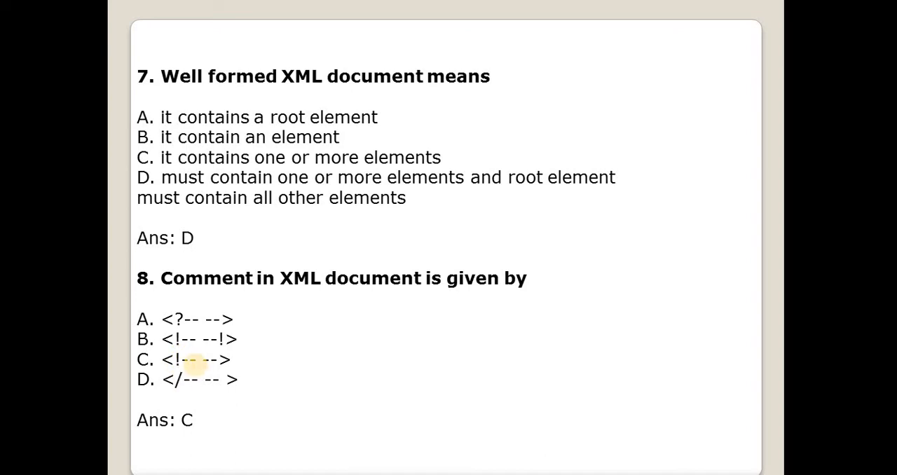
pyautogui.moveTo(197, 372)
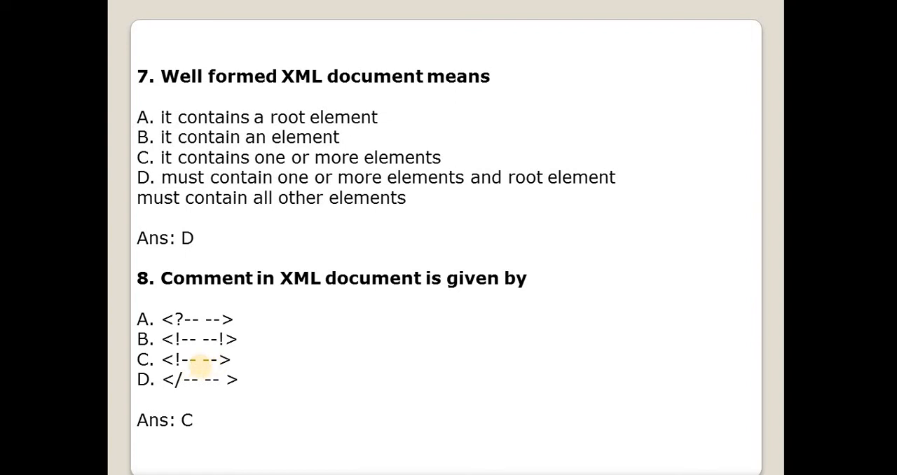
pyautogui.moveTo(223, 364)
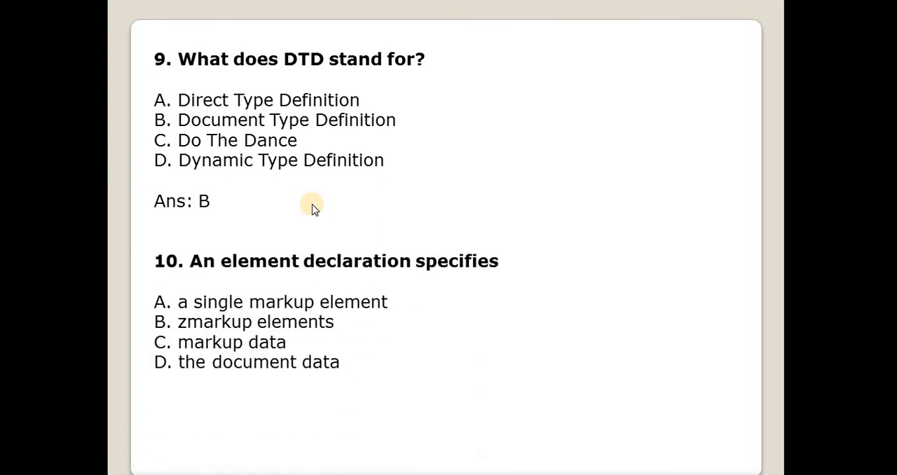
pyautogui.moveTo(449, 316)
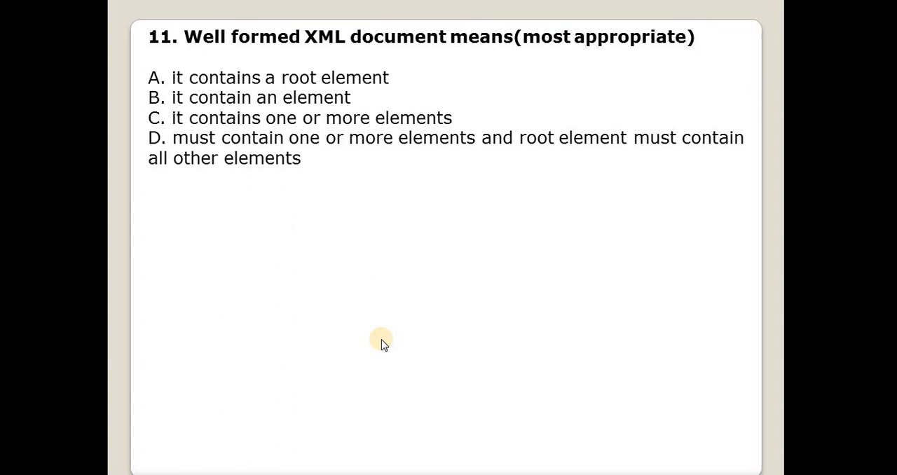
pyautogui.moveTo(484, 77)
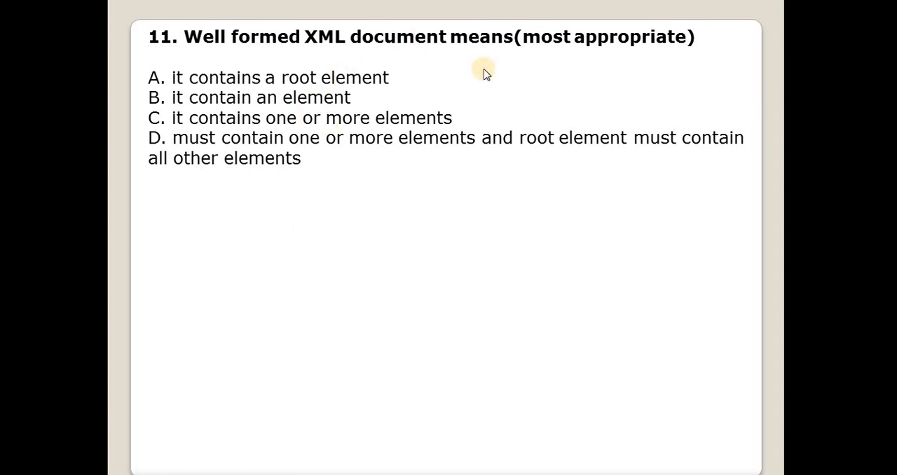
pyautogui.moveTo(533, 57)
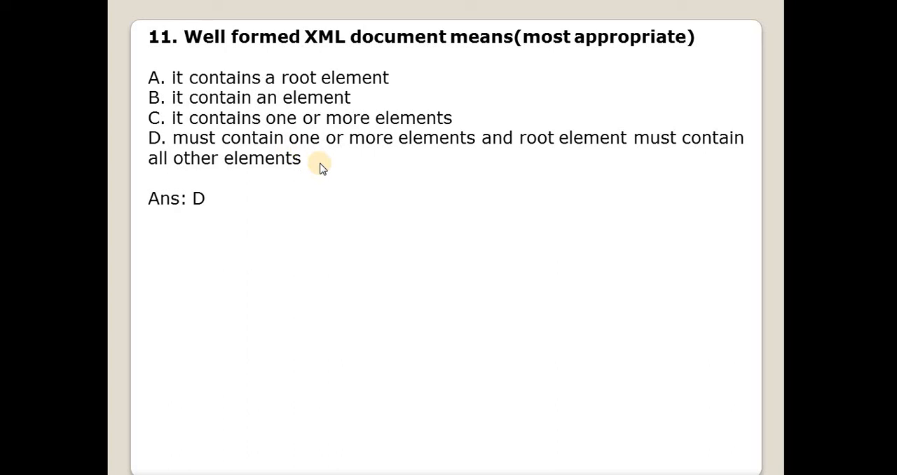
pyautogui.moveTo(514, 217)
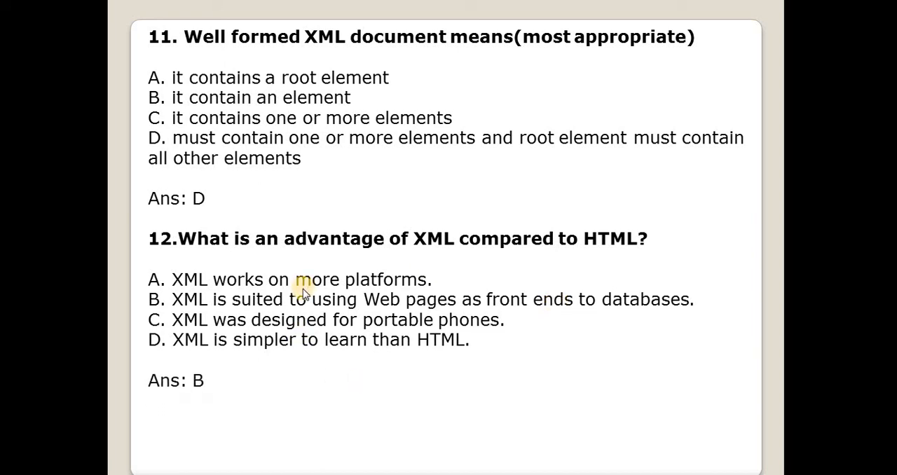
pyautogui.moveTo(323, 319)
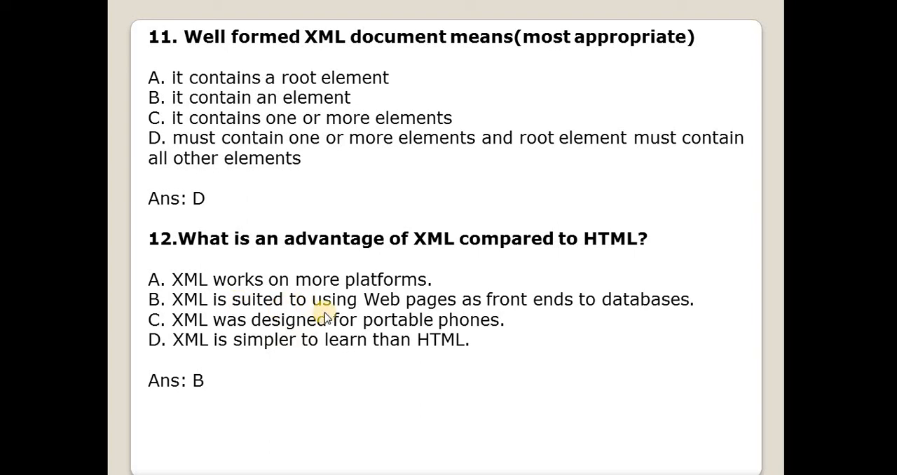